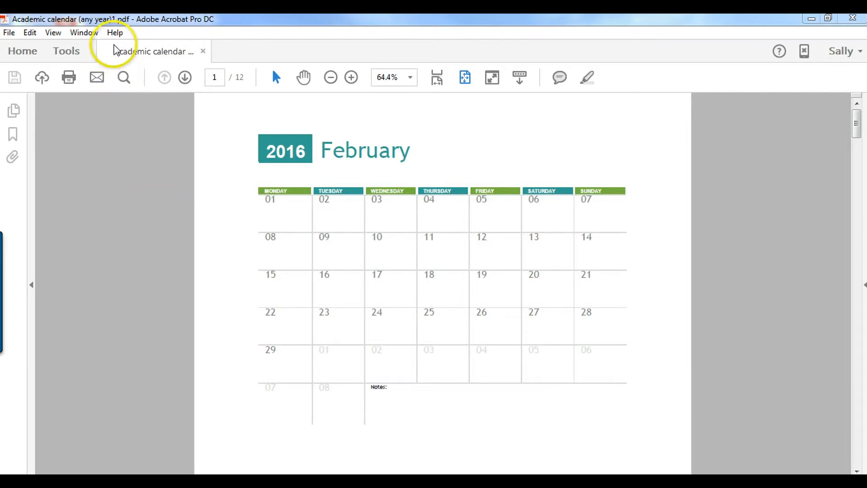
Dismiss the Help menu and reach the PDF export formats under File > Export To.
click(114, 33)
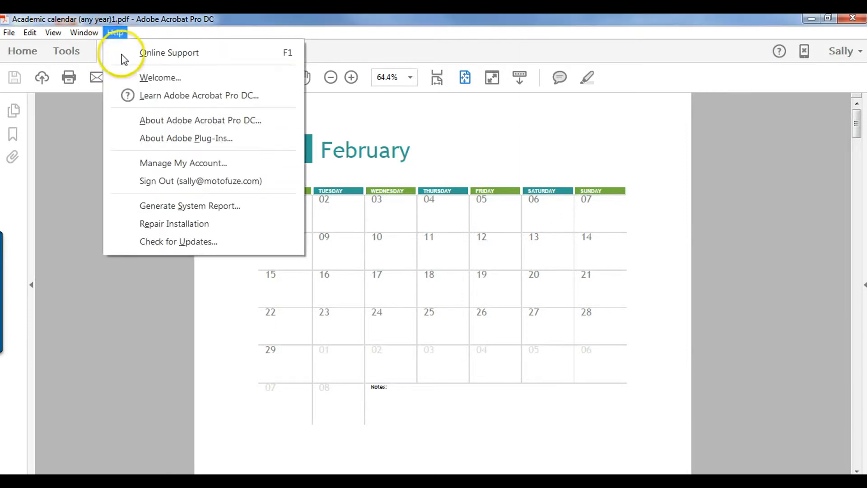
click(201, 120)
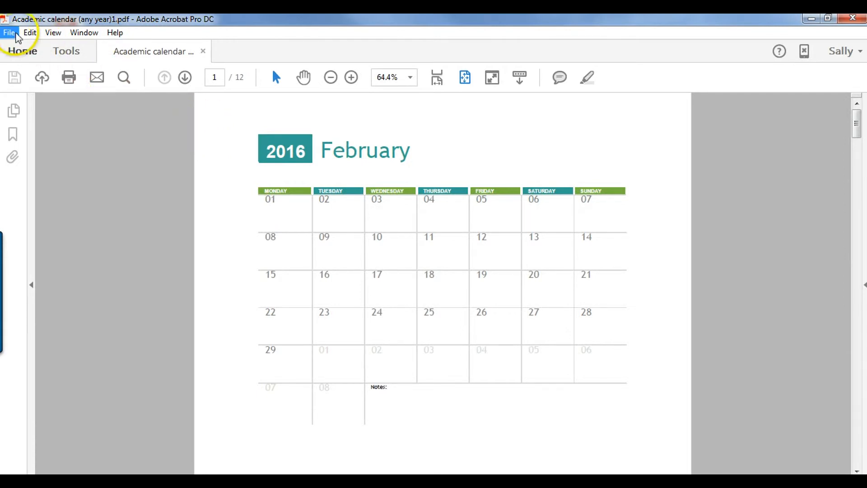
click(9, 32)
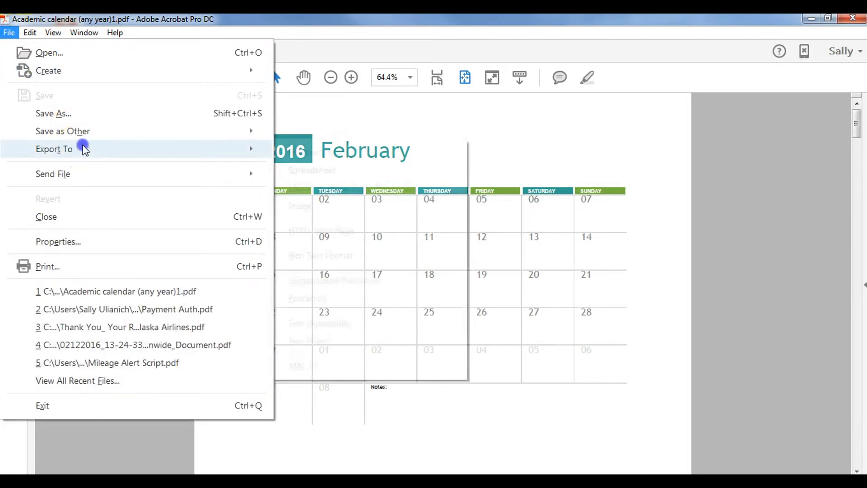
click(54, 149)
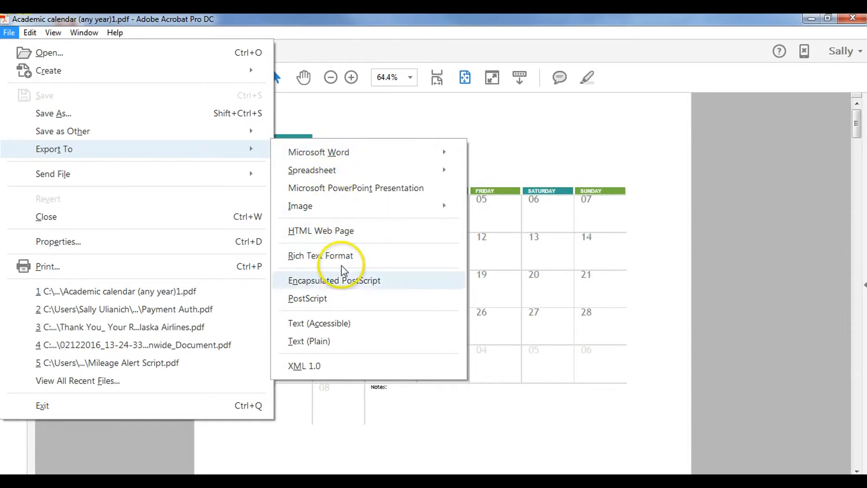
mouse_move(319, 151)
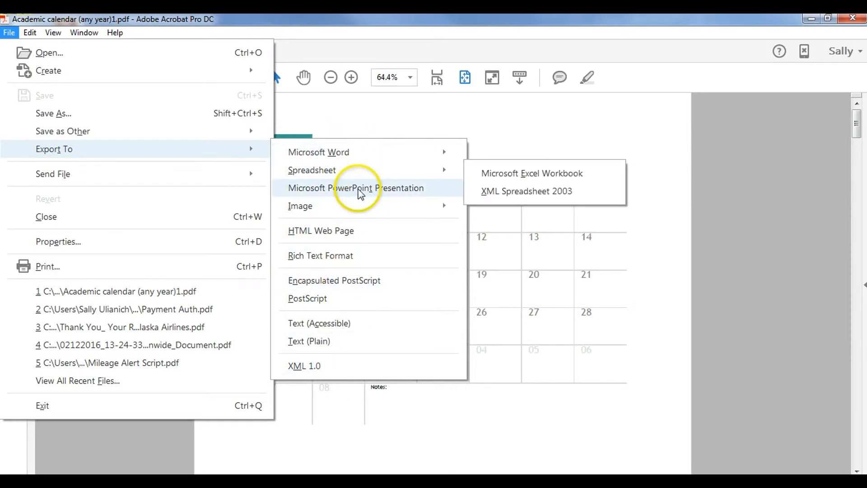
mouse_move(300, 206)
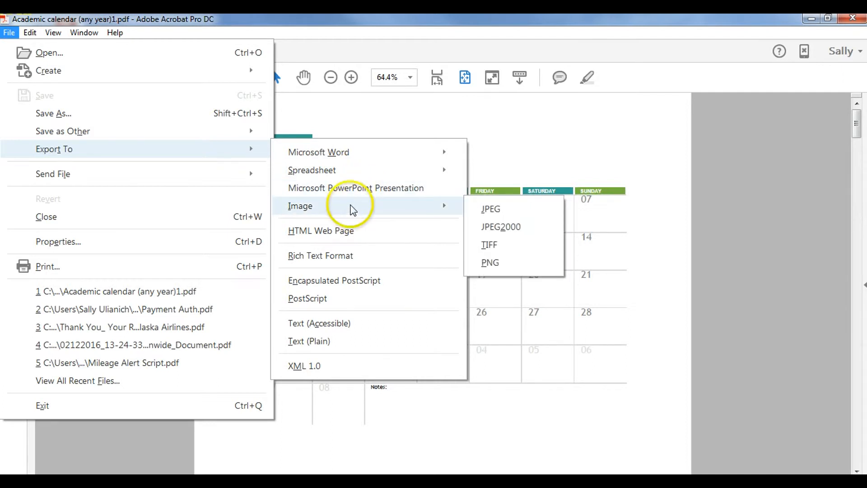
mouse_move(312, 170)
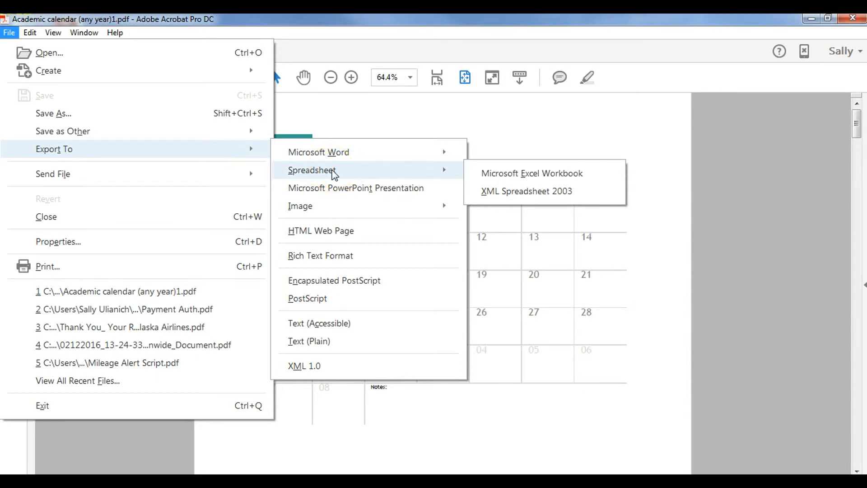
mouse_move(503, 174)
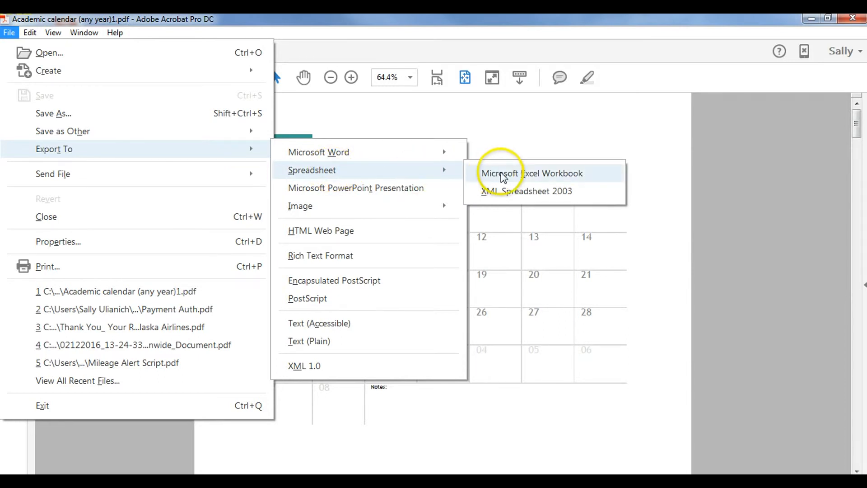
mouse_move(517, 176)
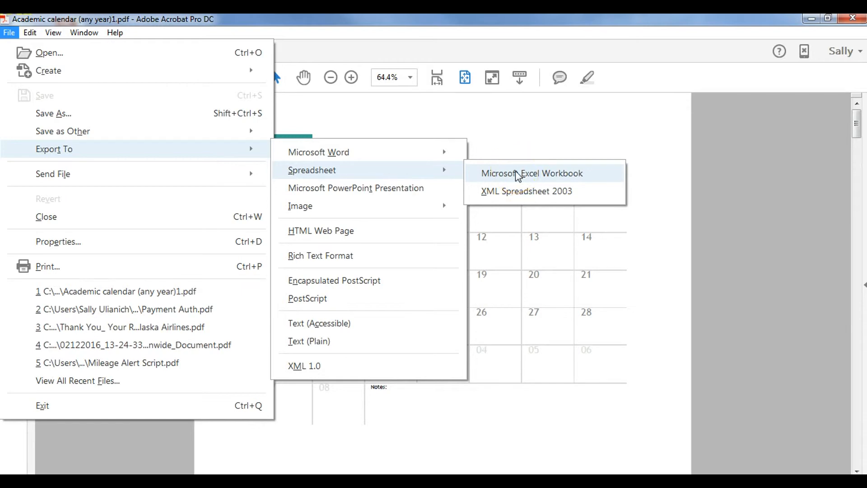
Export the calendar as a Microsoft Excel Workbook saved to the Desktop and view the February 2016 grid in Excel.
click(530, 174)
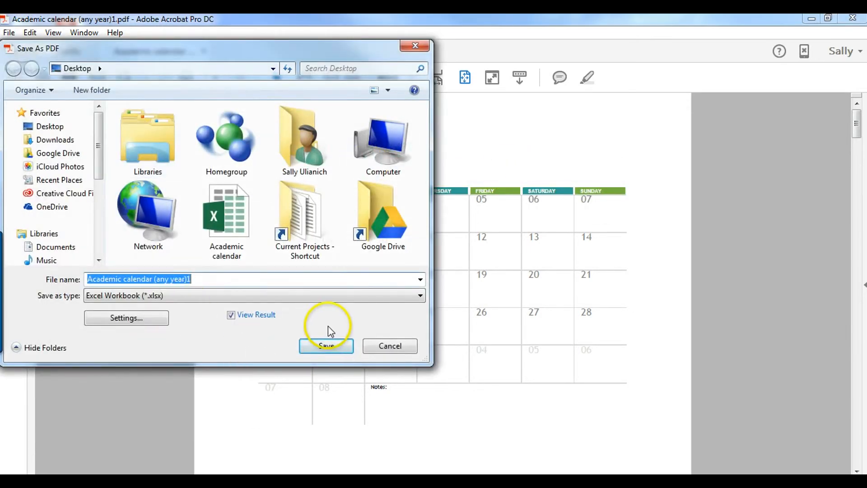
click(326, 346)
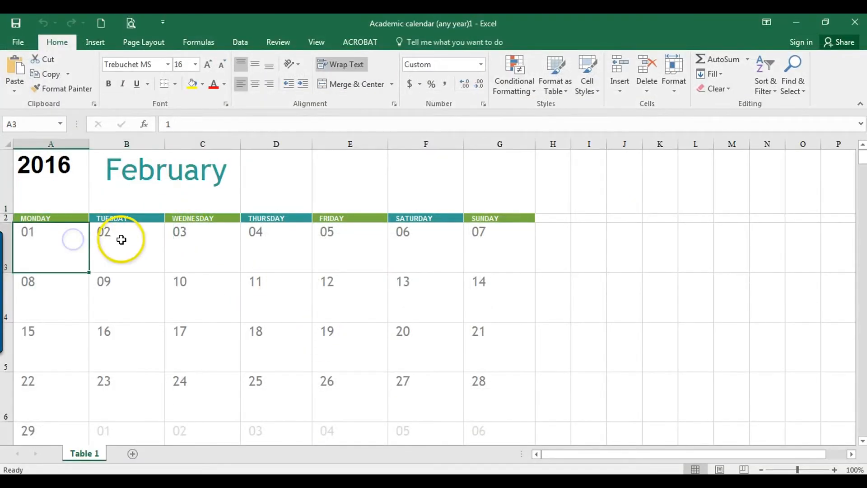
click(202, 246)
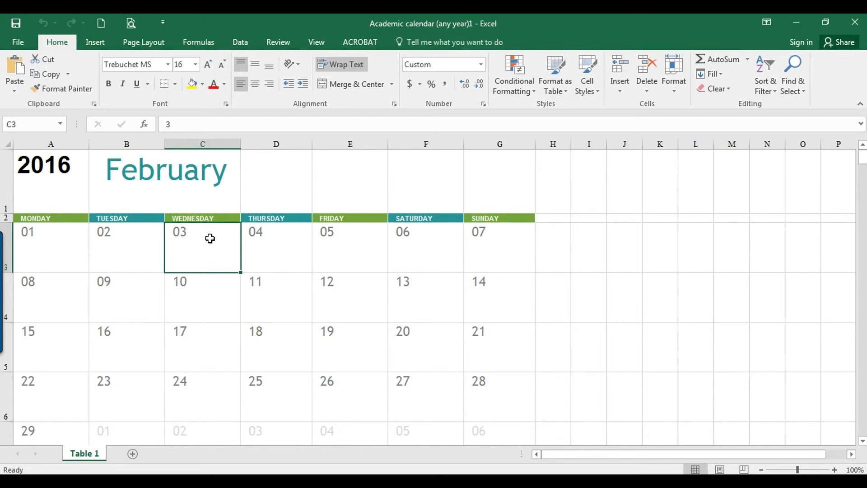